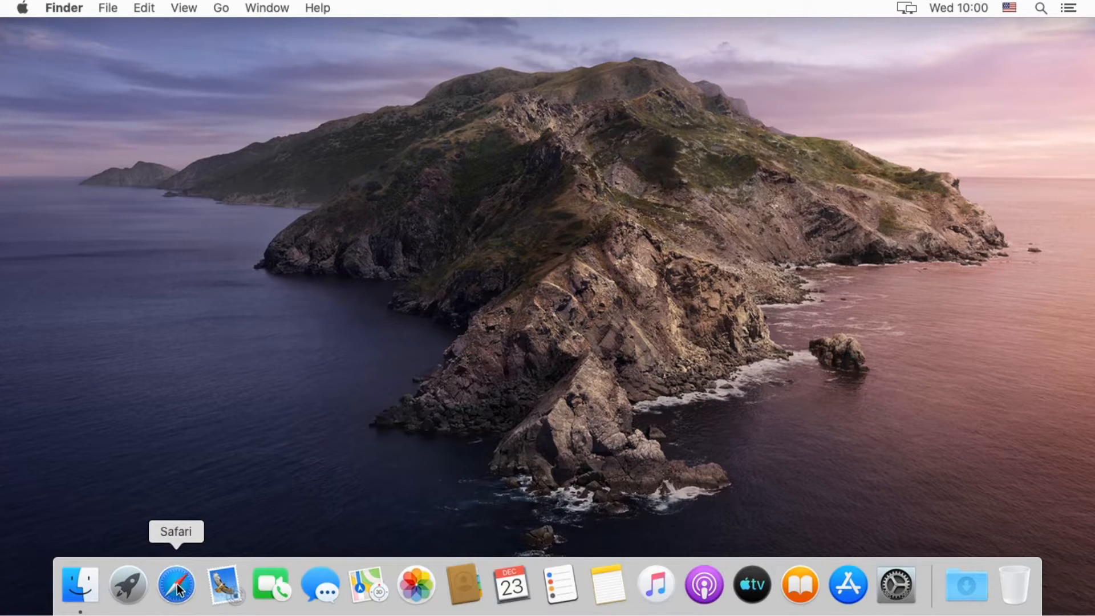
- Launch Safari from the Dock and search the web for "obs"
click(175, 585)
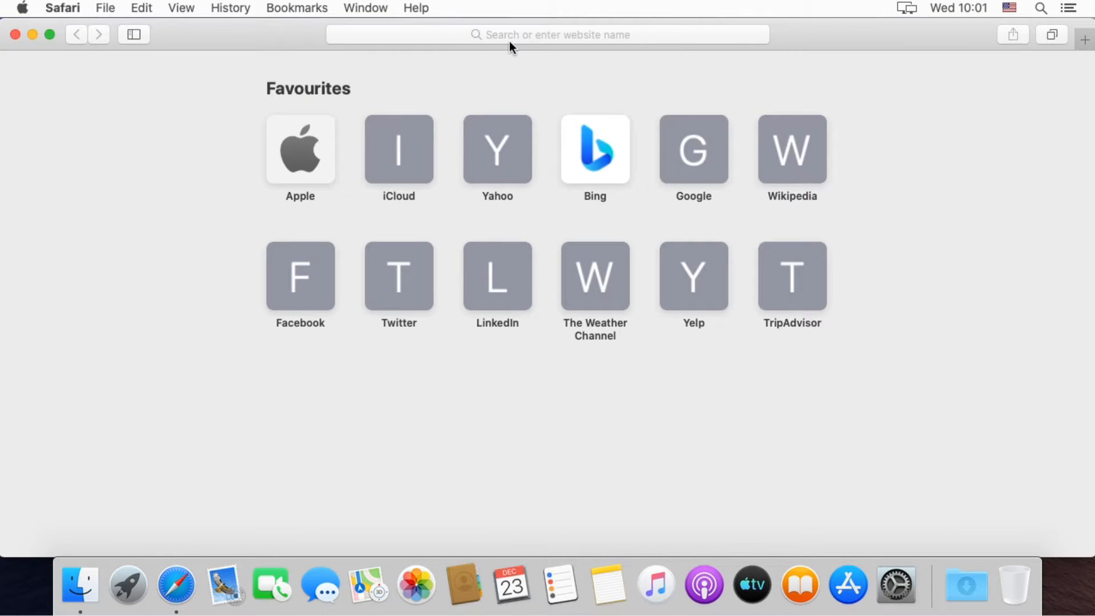
text(obs)
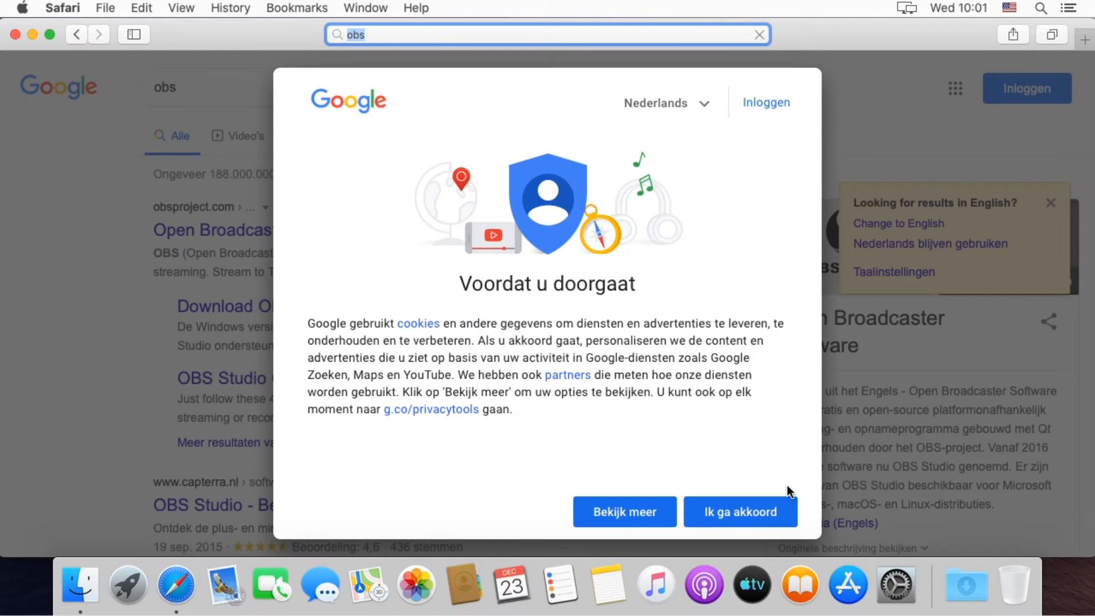
- Accept Google's cookie notice and download the macOS installer obs-mac-26.1.dmg from obsproject.com
click(739, 512)
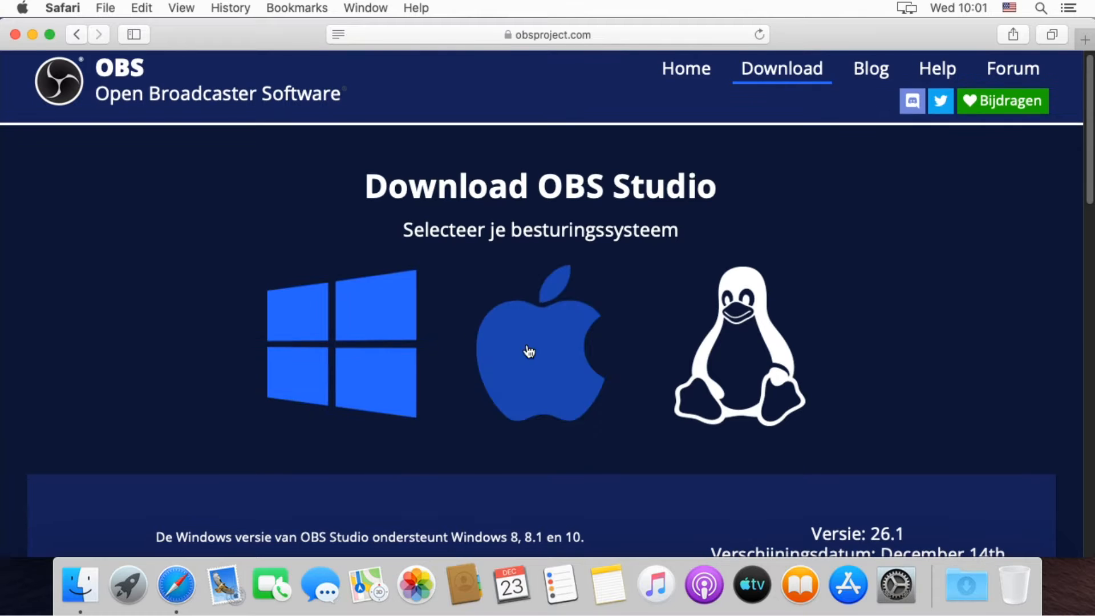
mouse_move(524, 363)
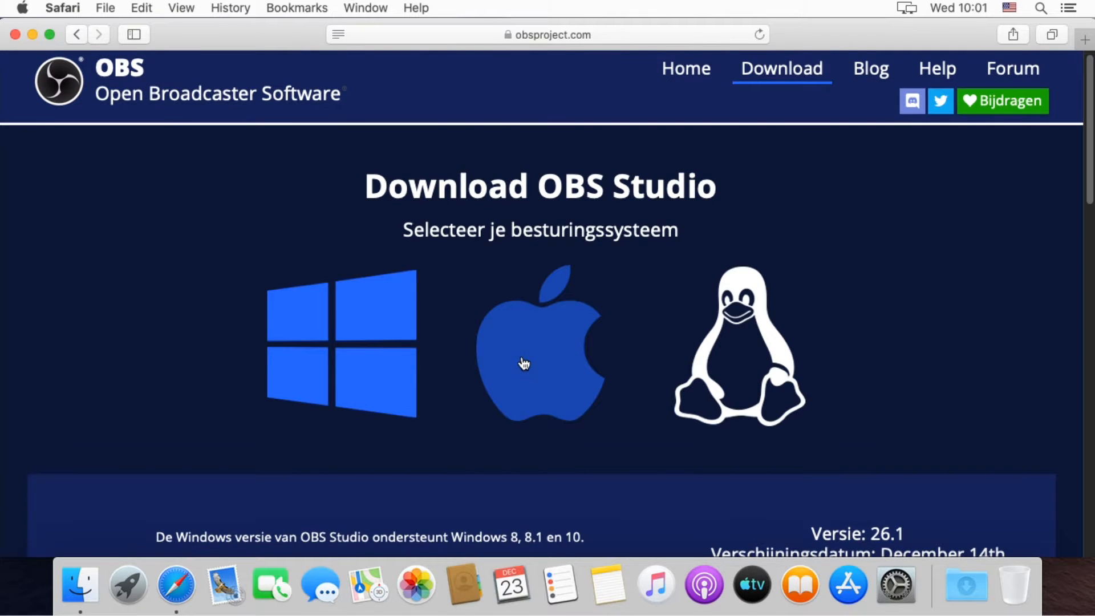
click(540, 342)
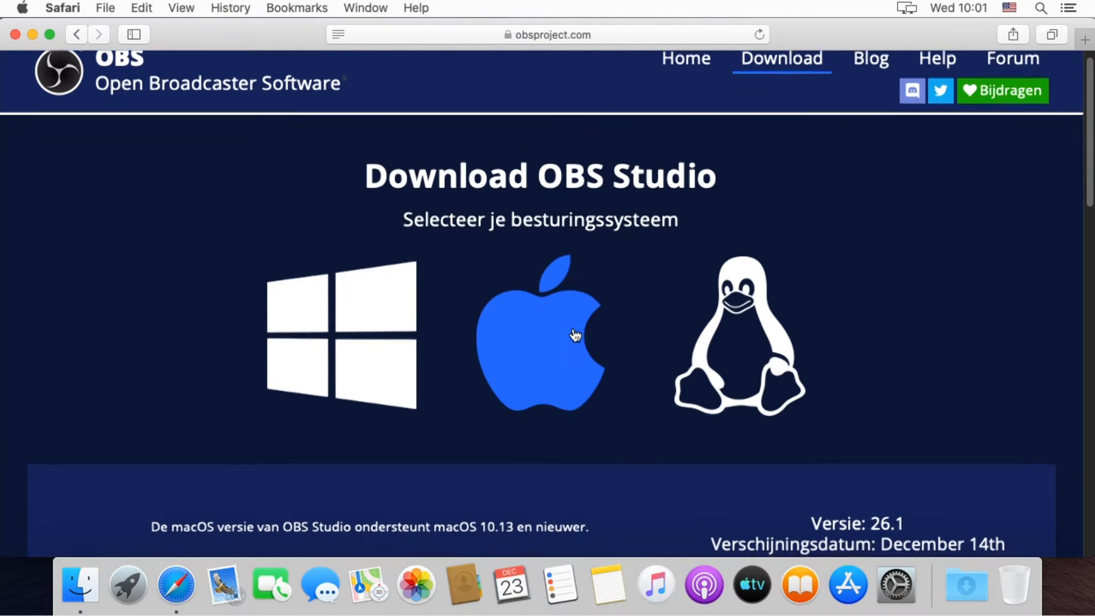
click(540, 334)
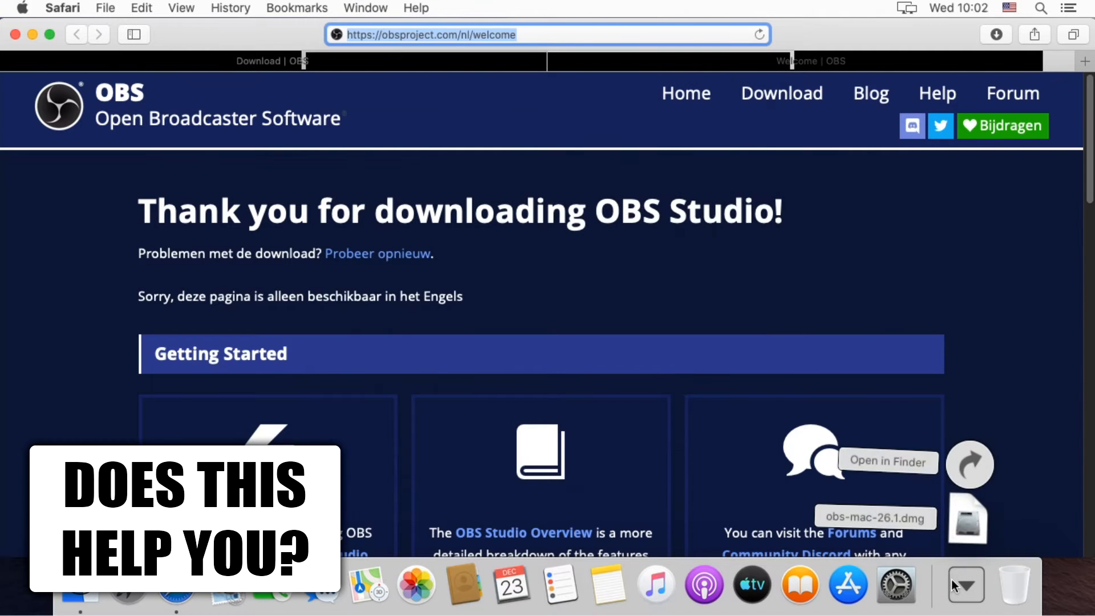
- Reveal obs-mac-26.1.dmg in Finder and open it past the unidentified-developer warning
click(887, 461)
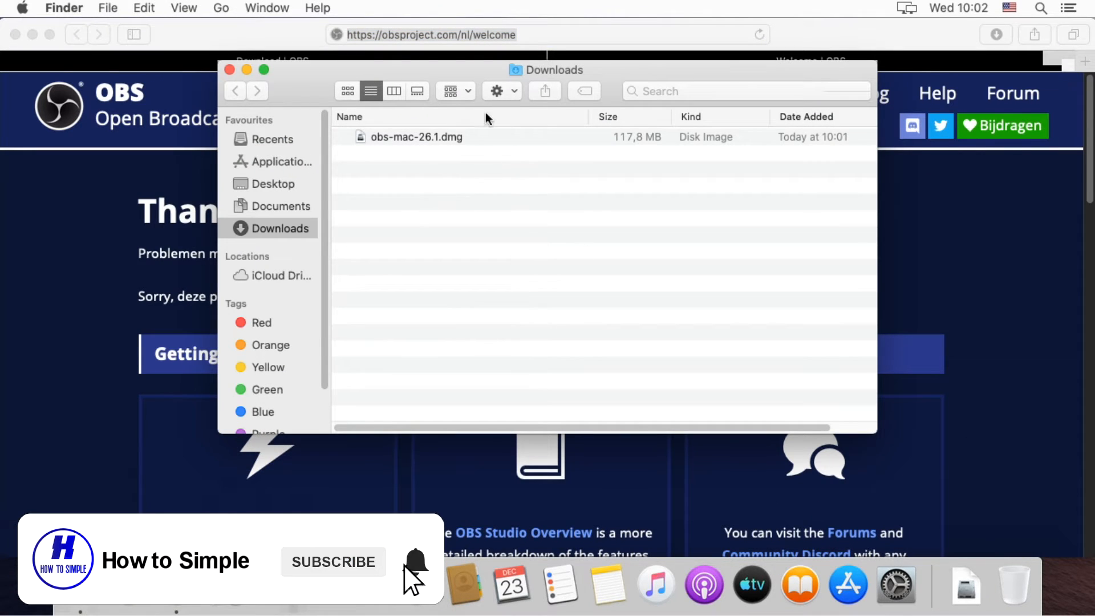
right_click(416, 137)
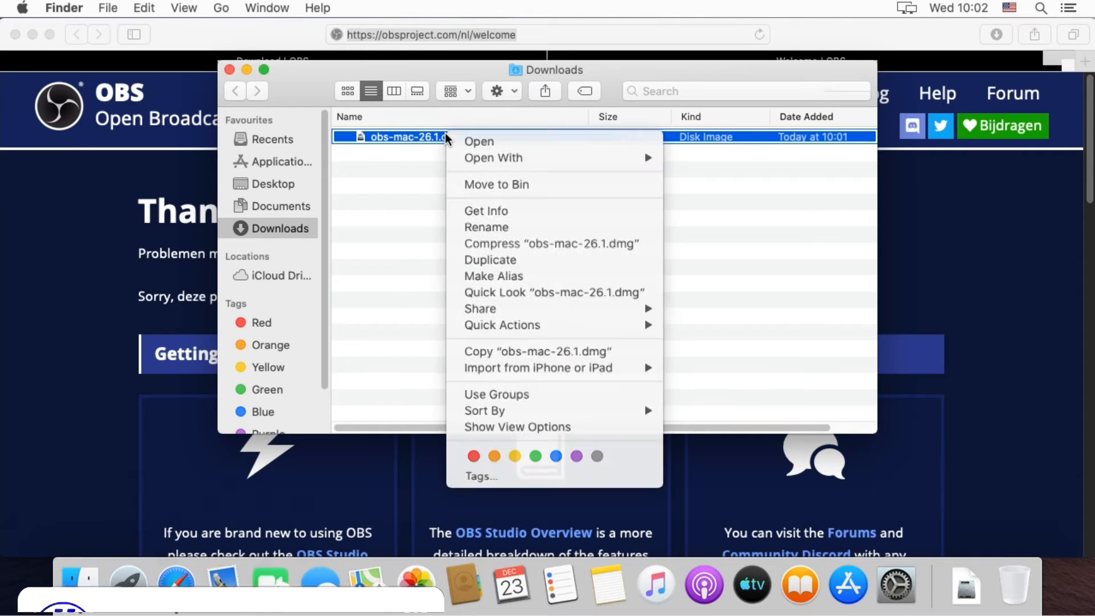
click(467, 154)
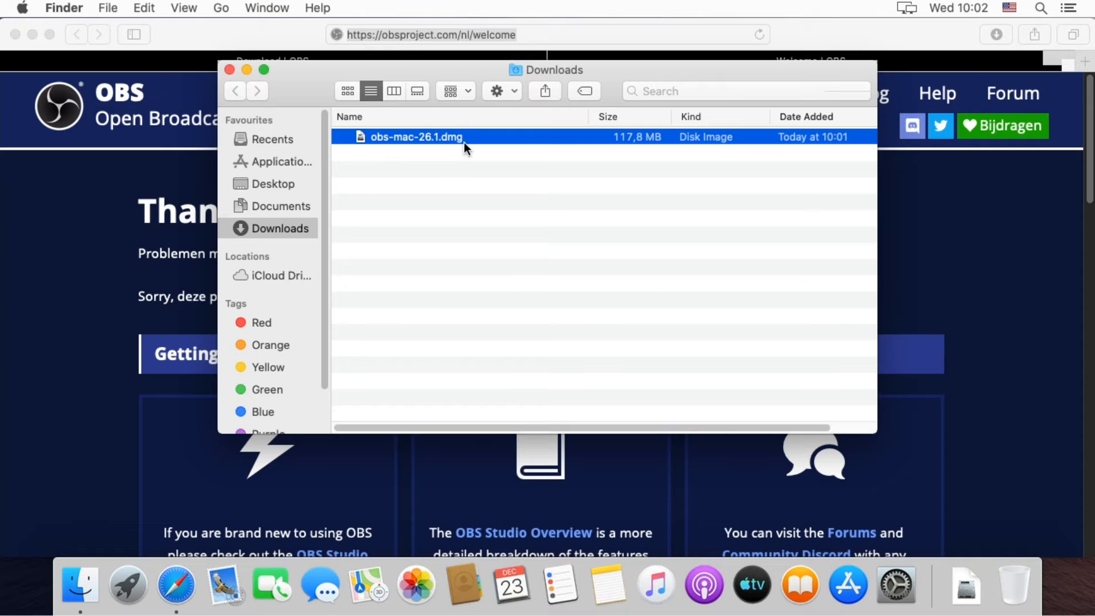
double_click(415, 137)
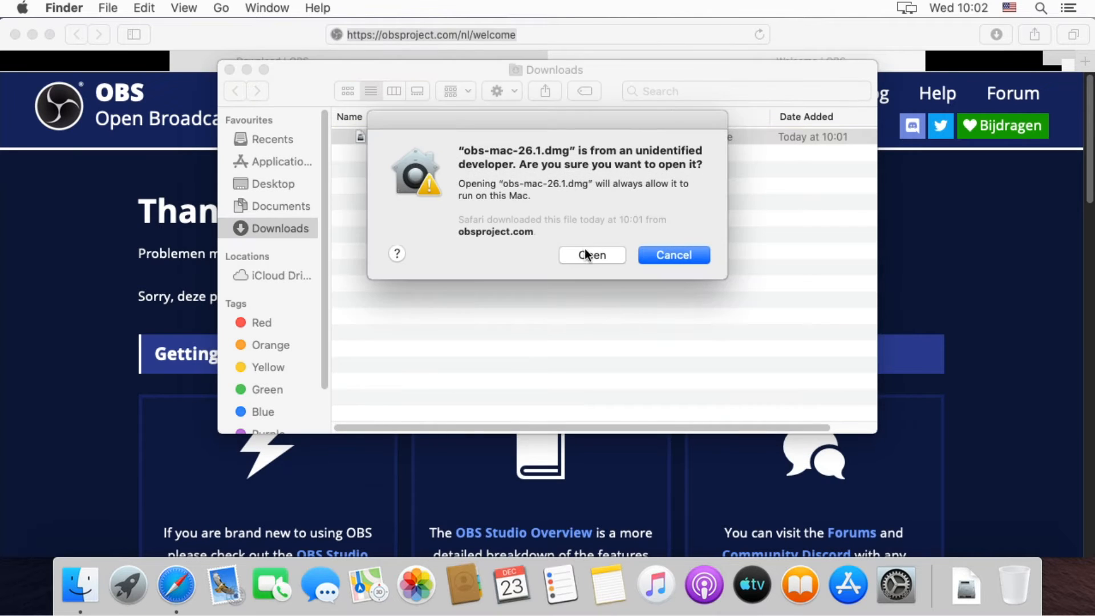
click(592, 255)
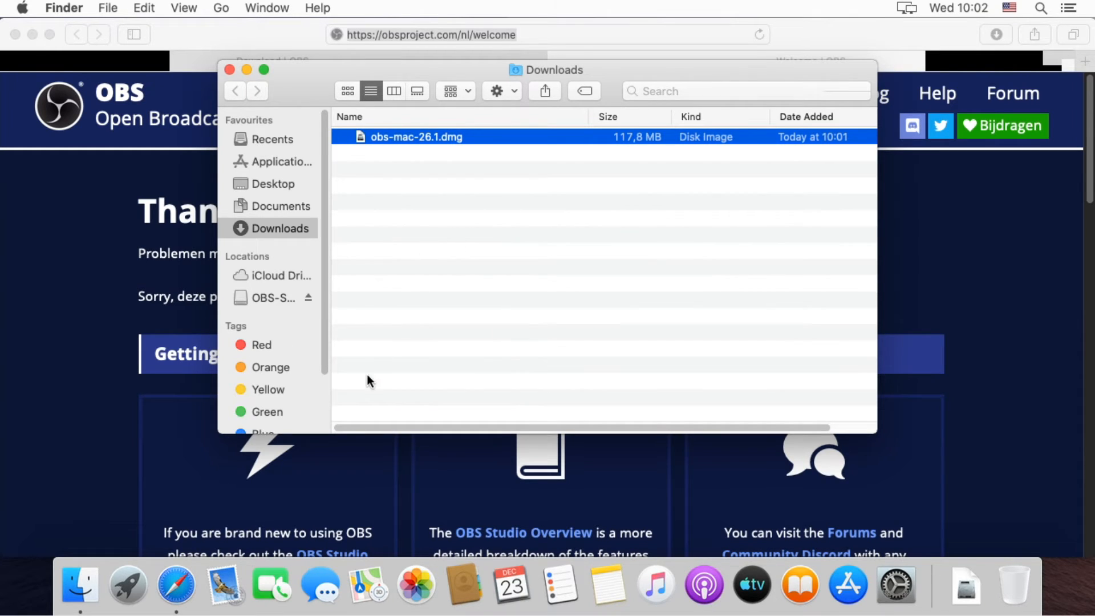
- Open the OBS-Studio 26.1.0 volume and launch OBS, confirming the downloaded-app warning
double_click(417, 137)
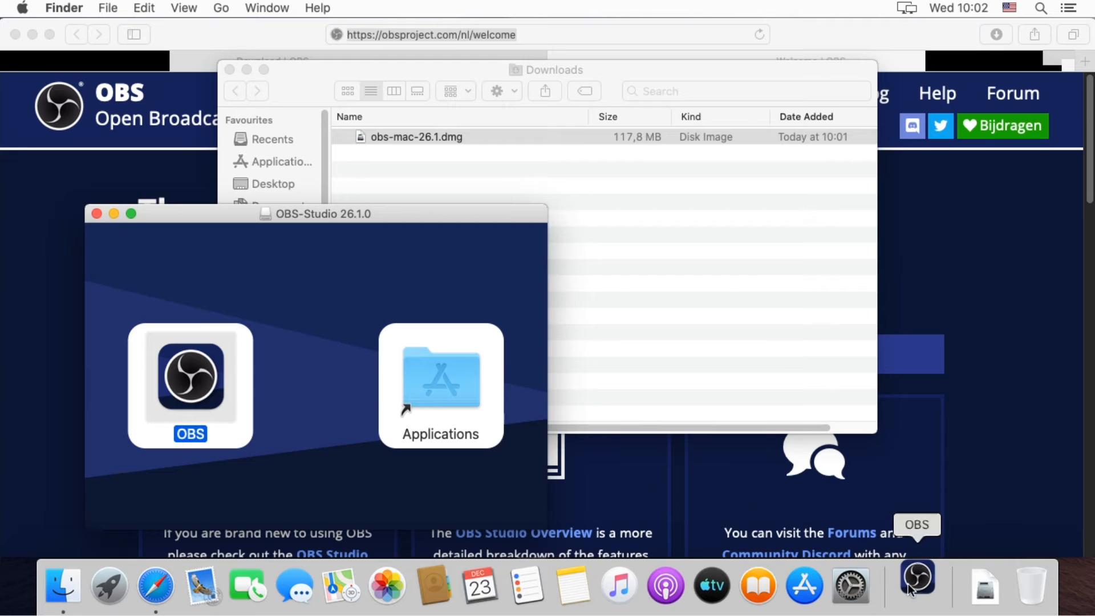
mouse_move(202, 283)
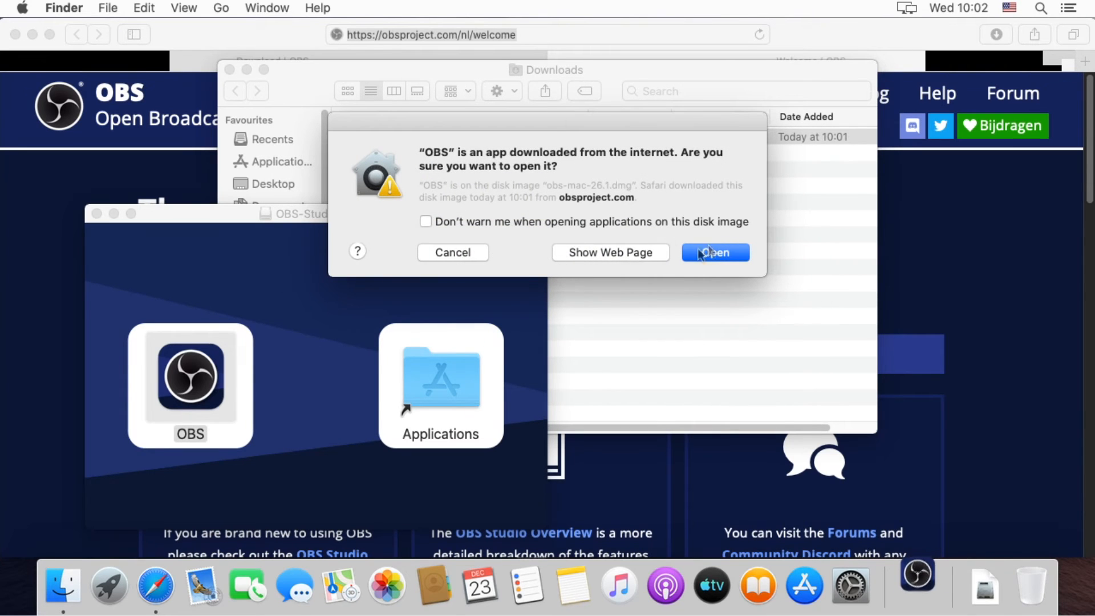
click(713, 252)
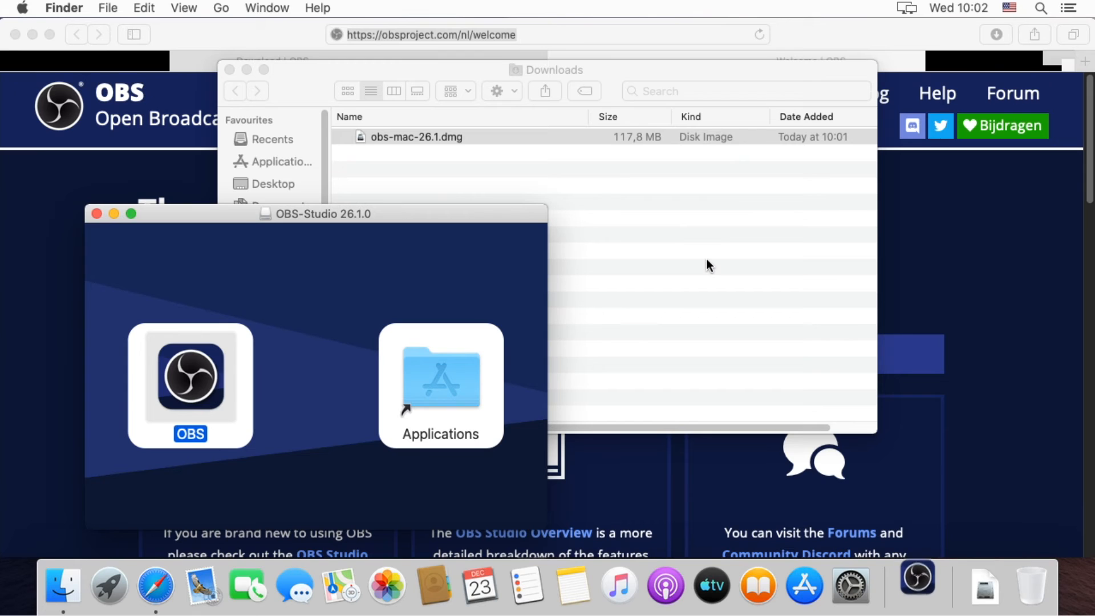
mouse_move(653, 426)
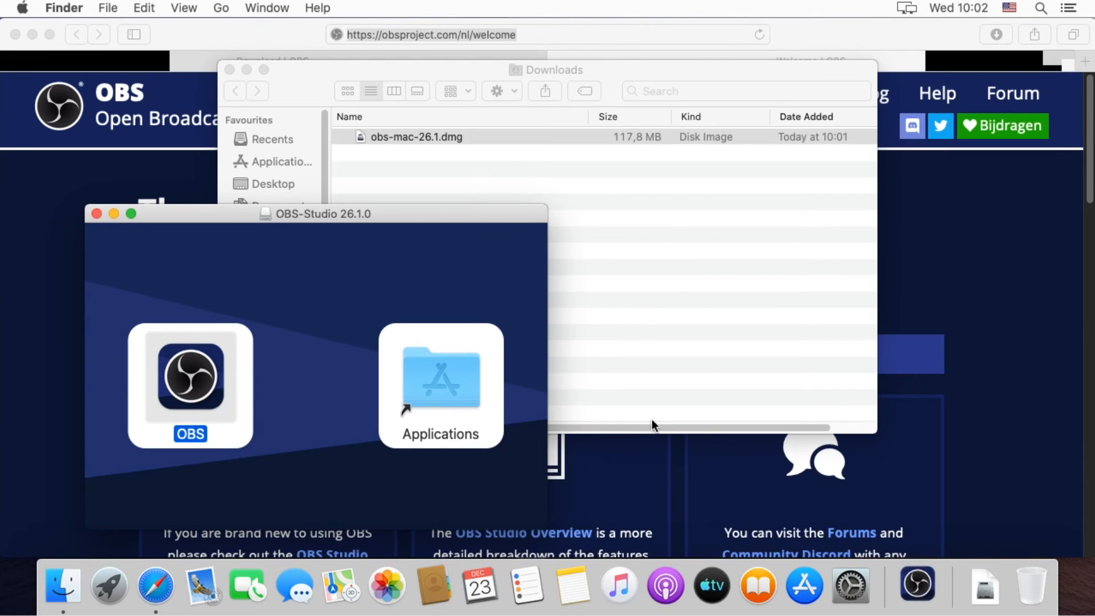
mouse_move(114, 214)
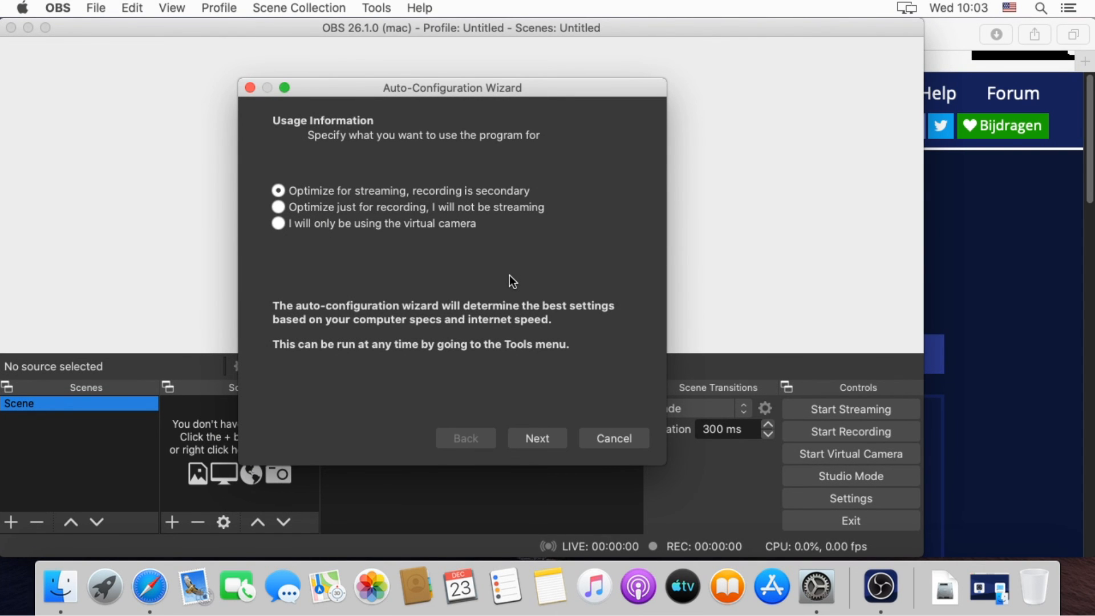
- Advance the Auto-Configuration Wizard once, then cancel it to reach the main window
click(536, 439)
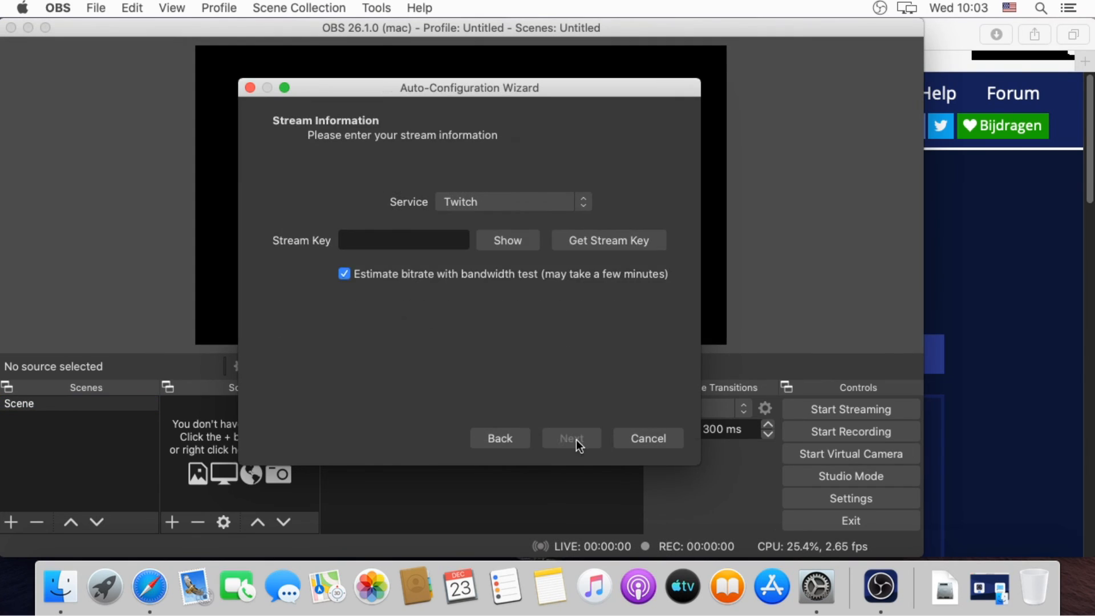
click(646, 438)
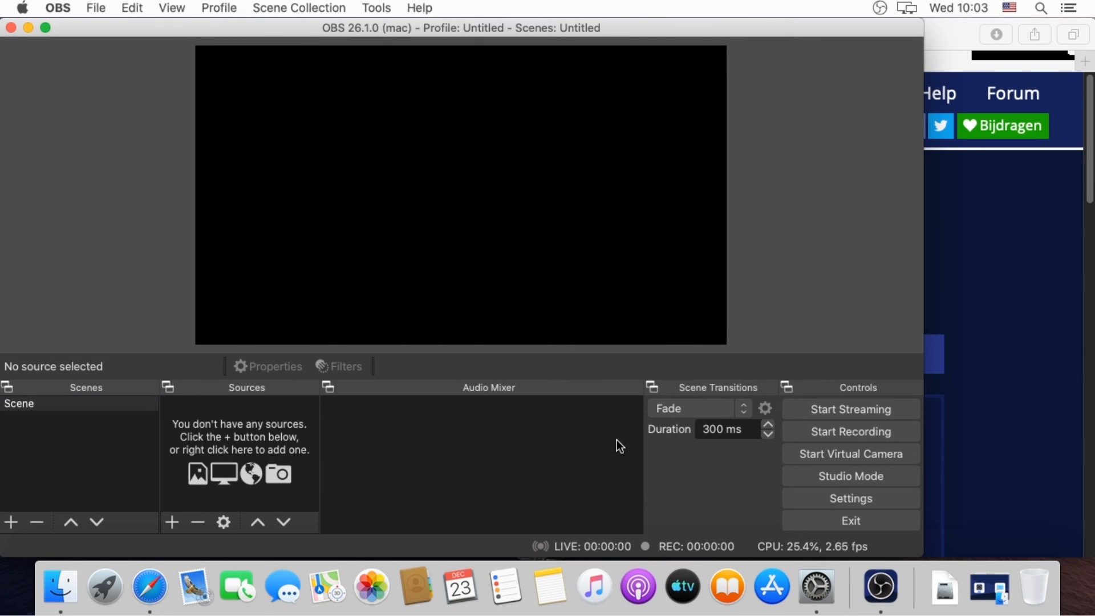